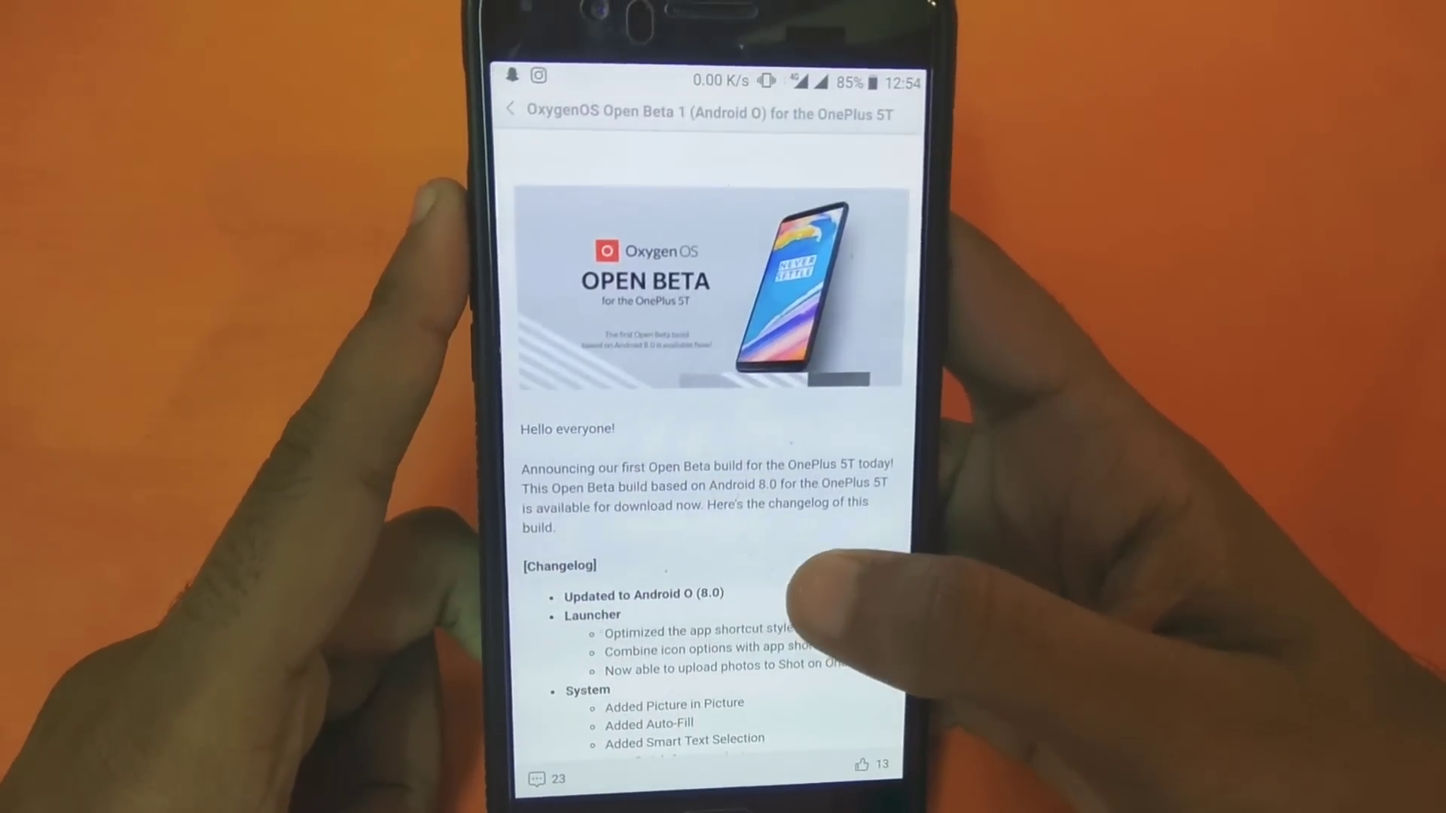
{"action": "scroll", "scroll_direction": "down", "scroll_amount": 3}
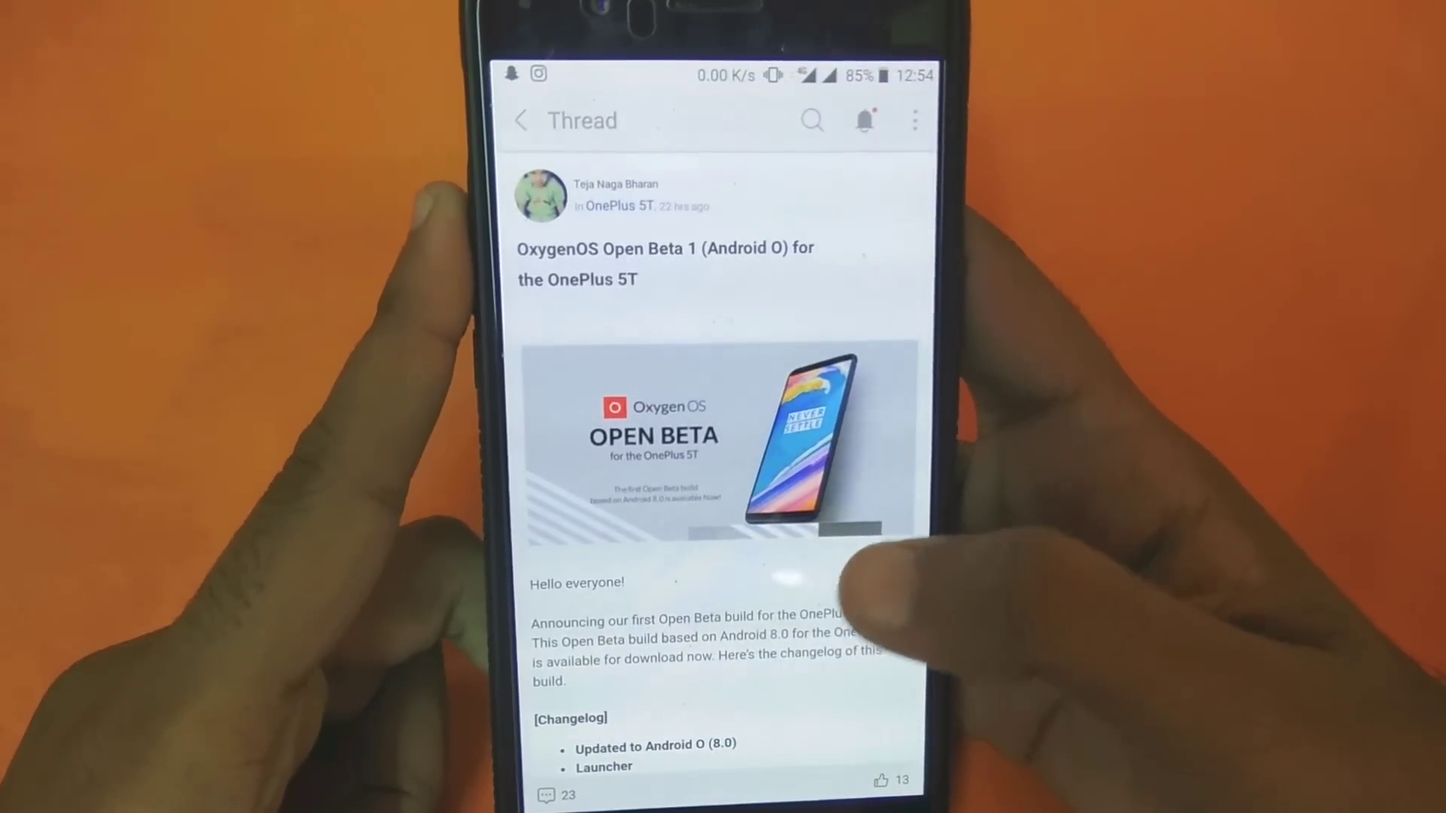
{"action": "scroll", "scroll_direction": "up", "scroll_amount": 3}
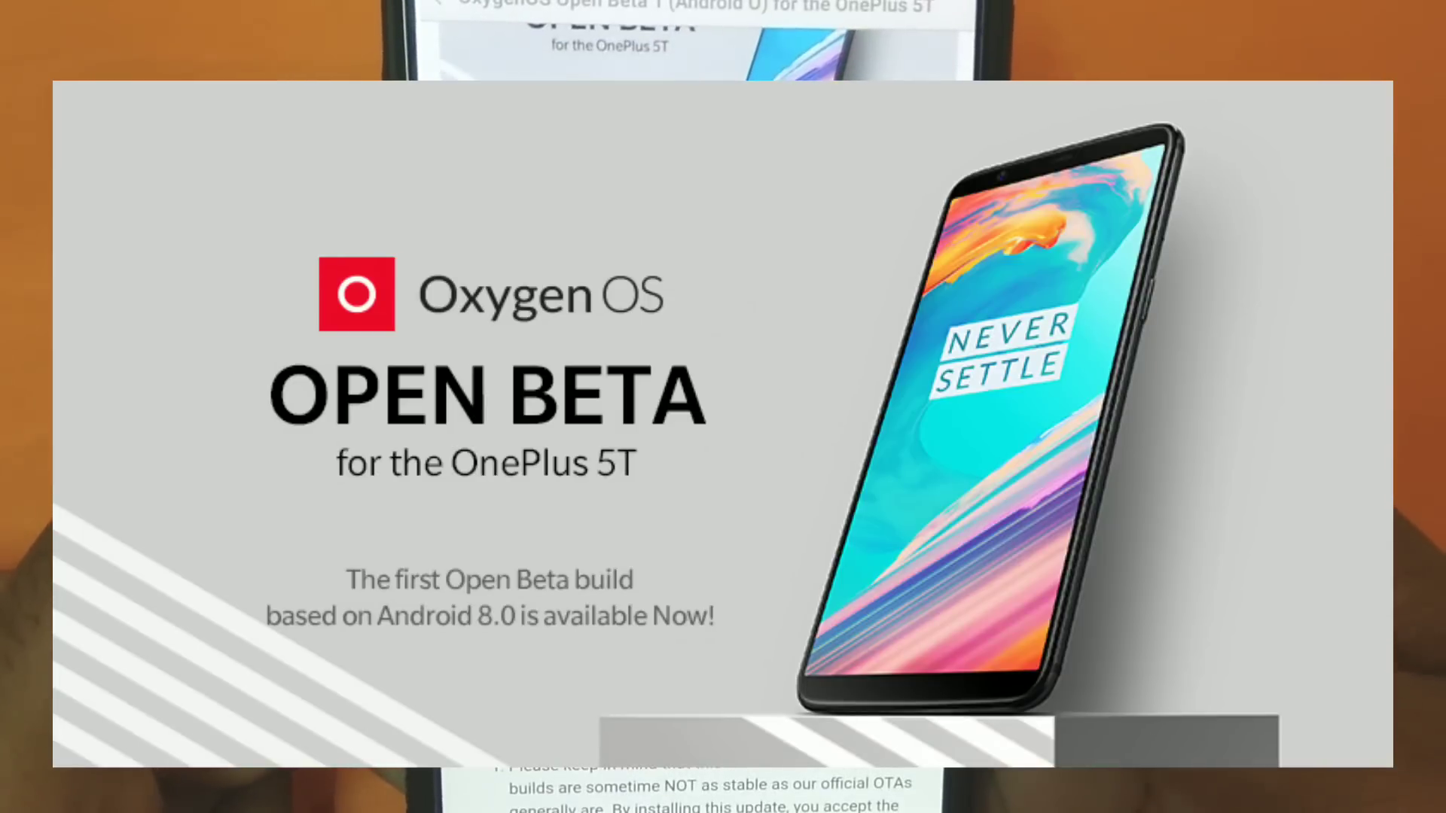
{"action": "scroll", "scroll_direction": "down", "scroll_amount": 3}
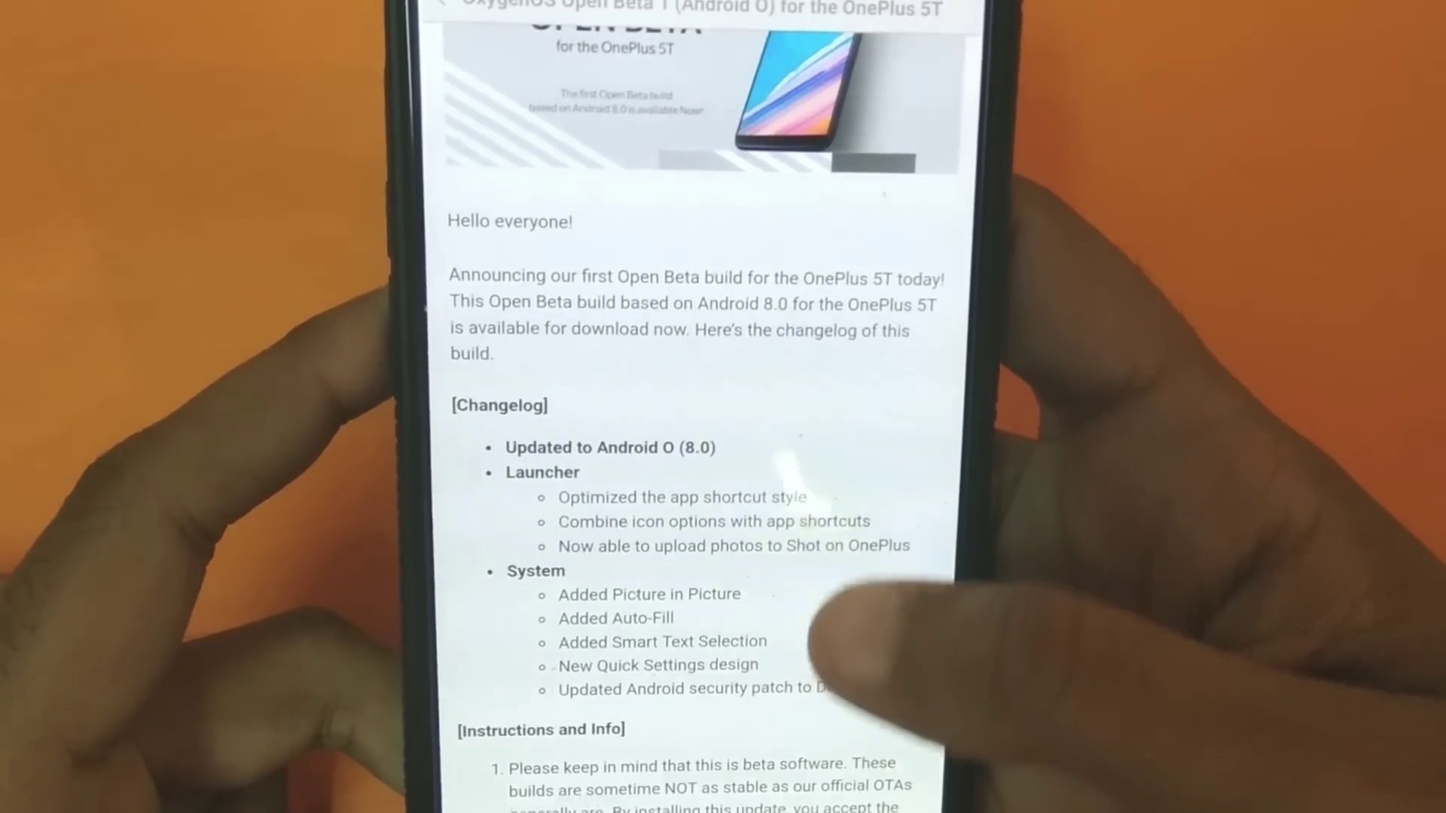
{"action": "scroll", "scroll_direction": "up", "scroll_amount": 3}
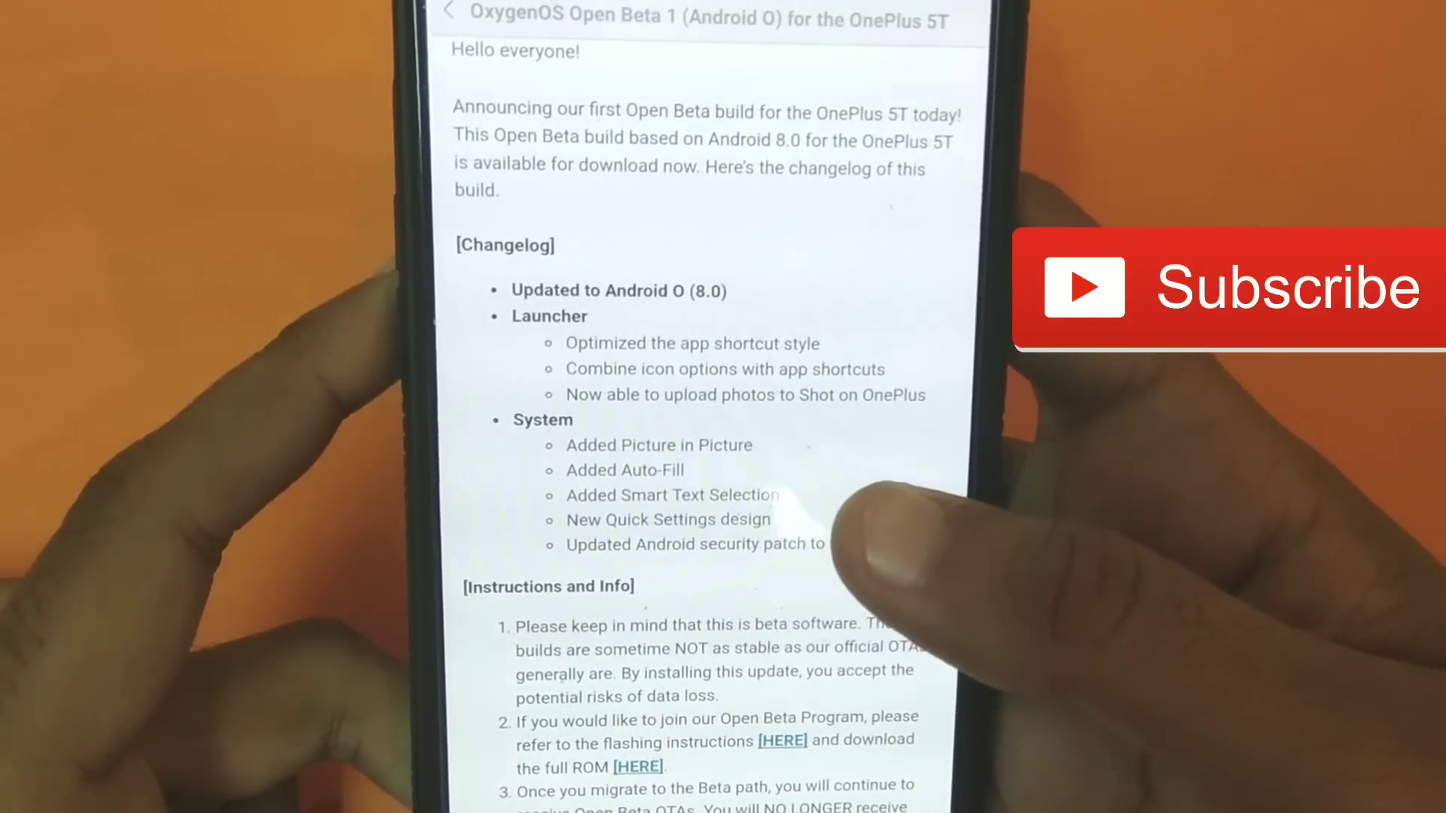
{"action": "scroll", "scroll_direction": "down", "scroll_amount": 3}
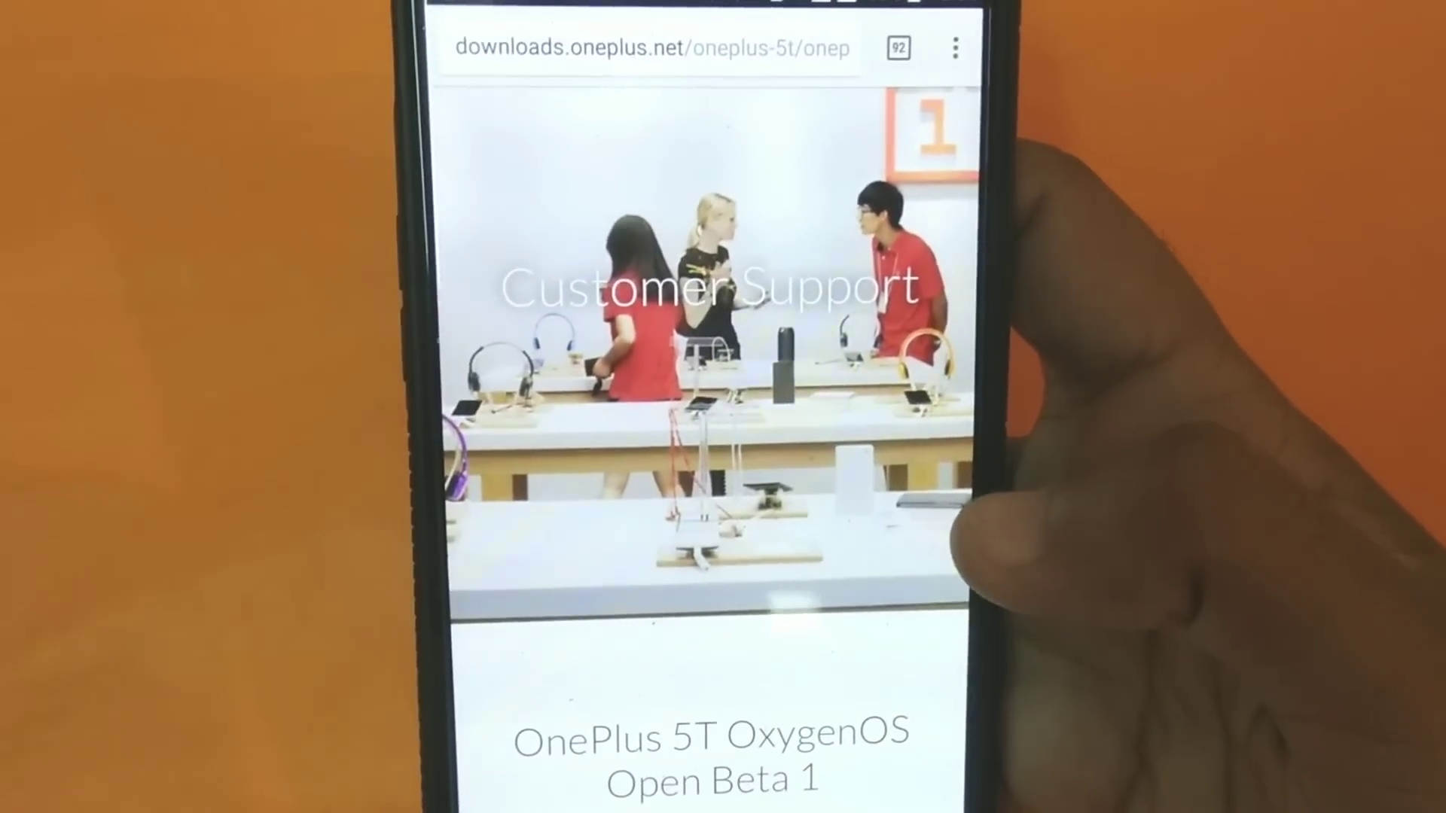
{"action": "scroll", "scroll_direction": "down", "scroll_amount": 3}
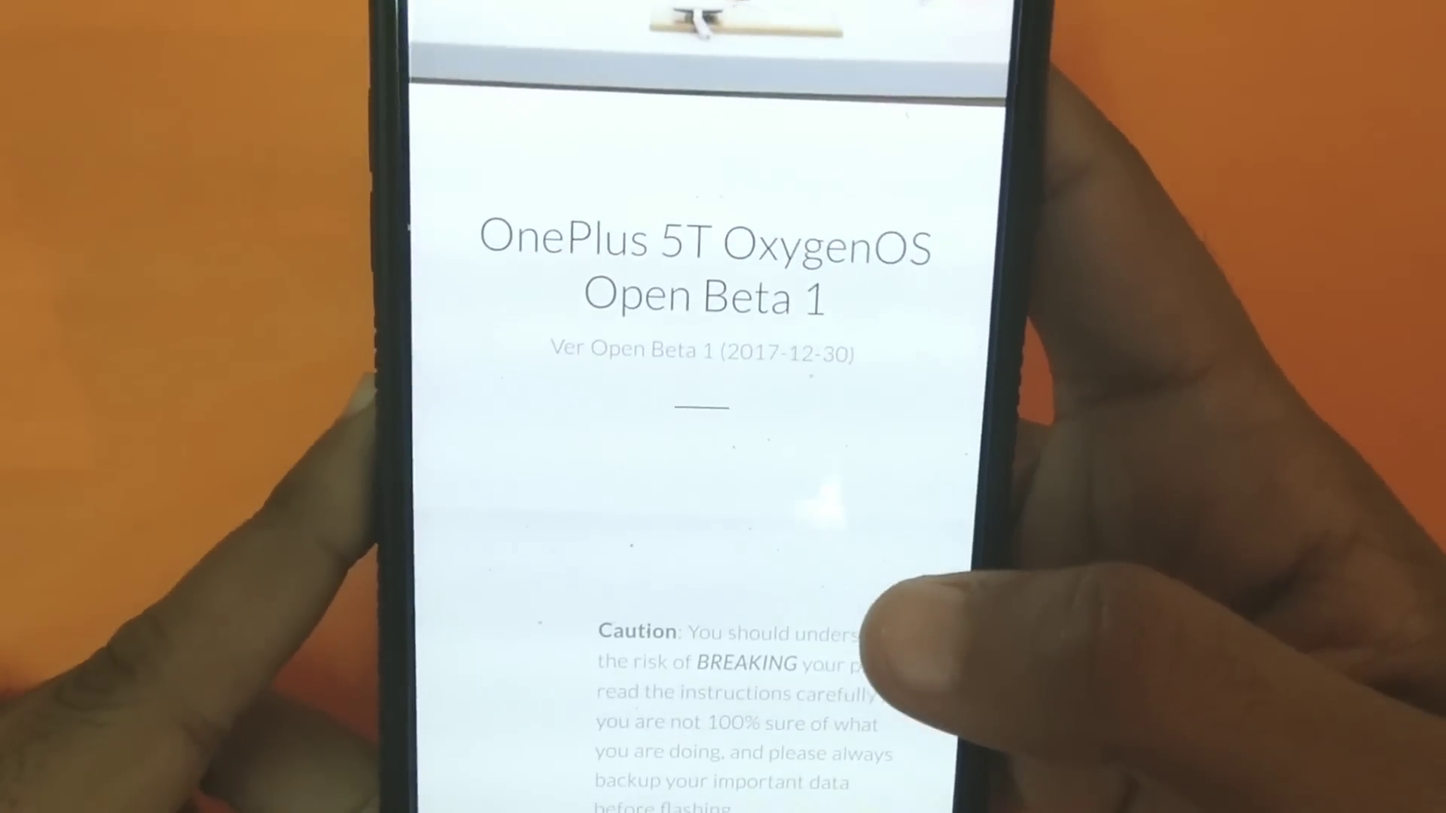
{"action": "scroll", "scroll_direction": "down", "scroll_amount": 3}
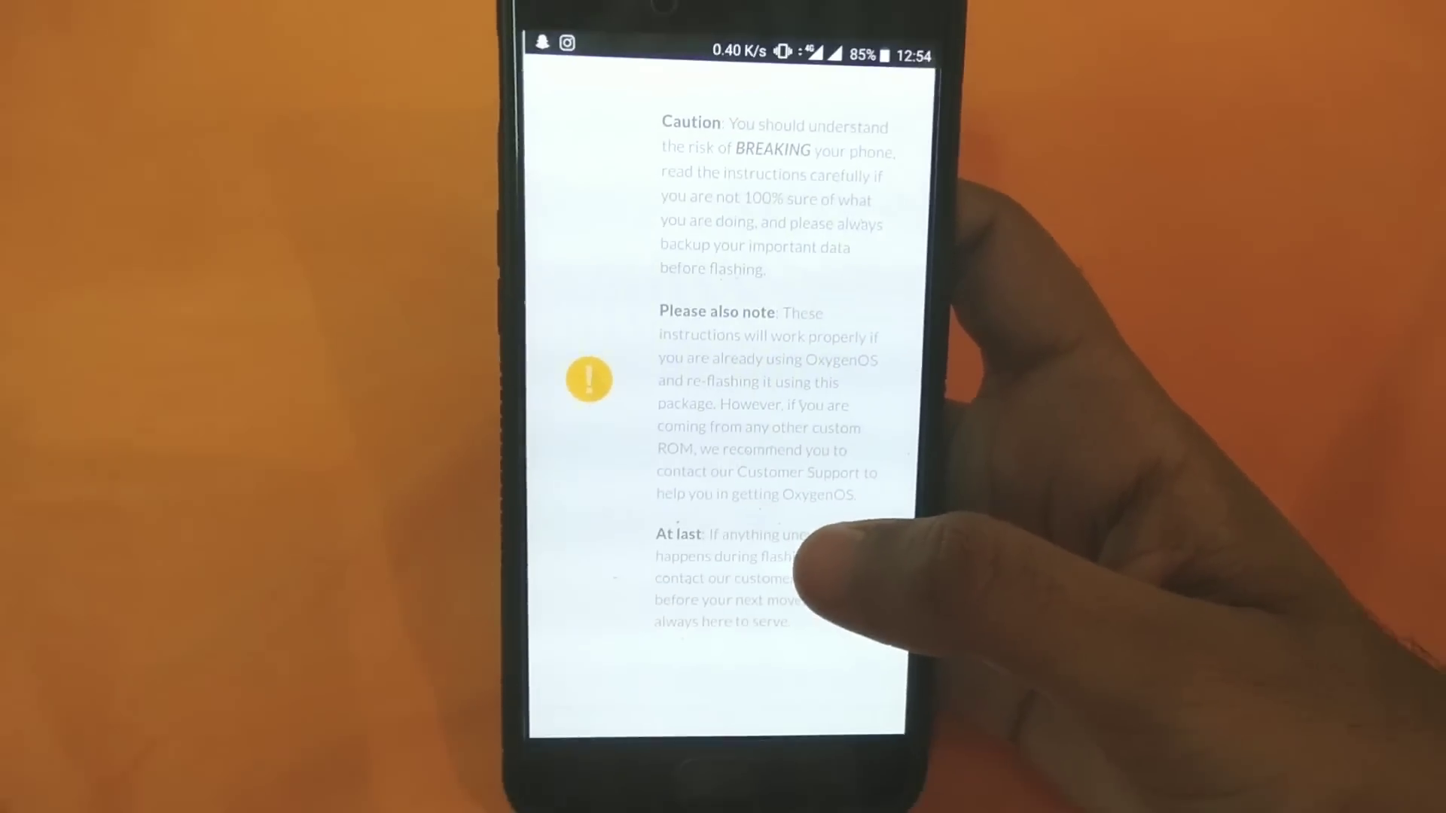
{"action": "scroll", "scroll_direction": "down", "scroll_amount": 3}
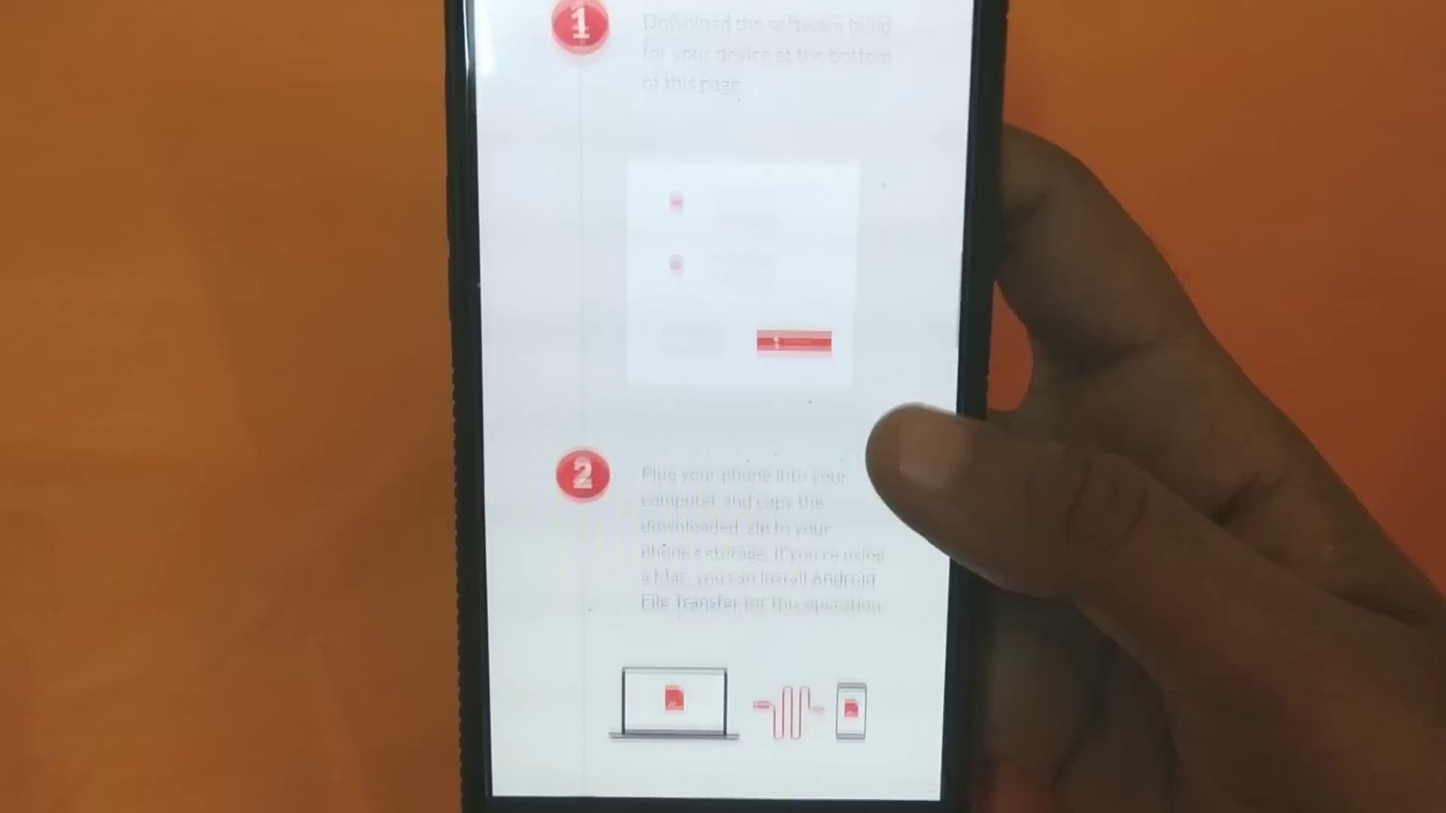
{"action": "scroll", "scroll_direction": "down", "scroll_amount": 3}
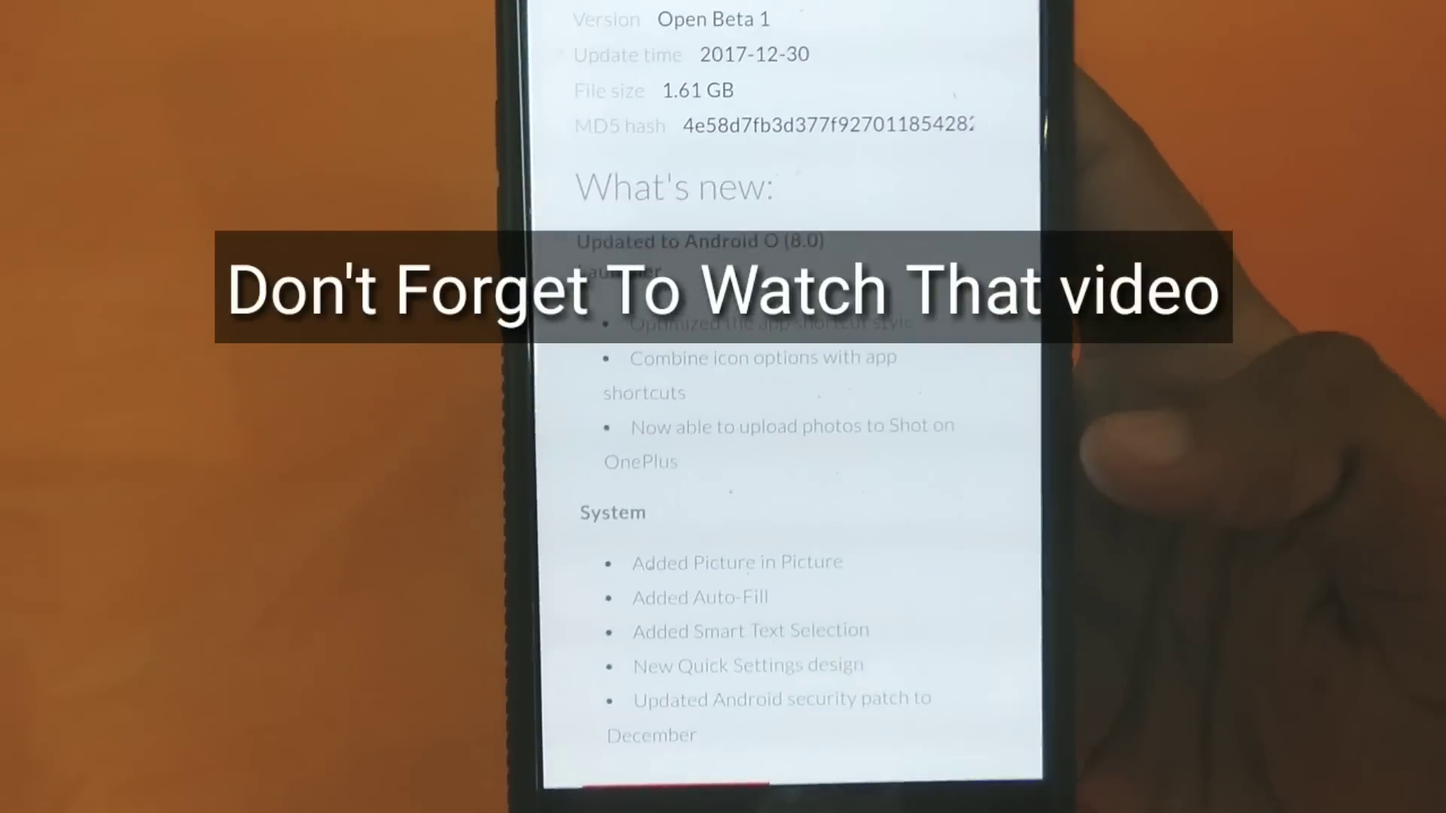
{"action": "scroll", "scroll_direction": "down", "scroll_amount": 3}
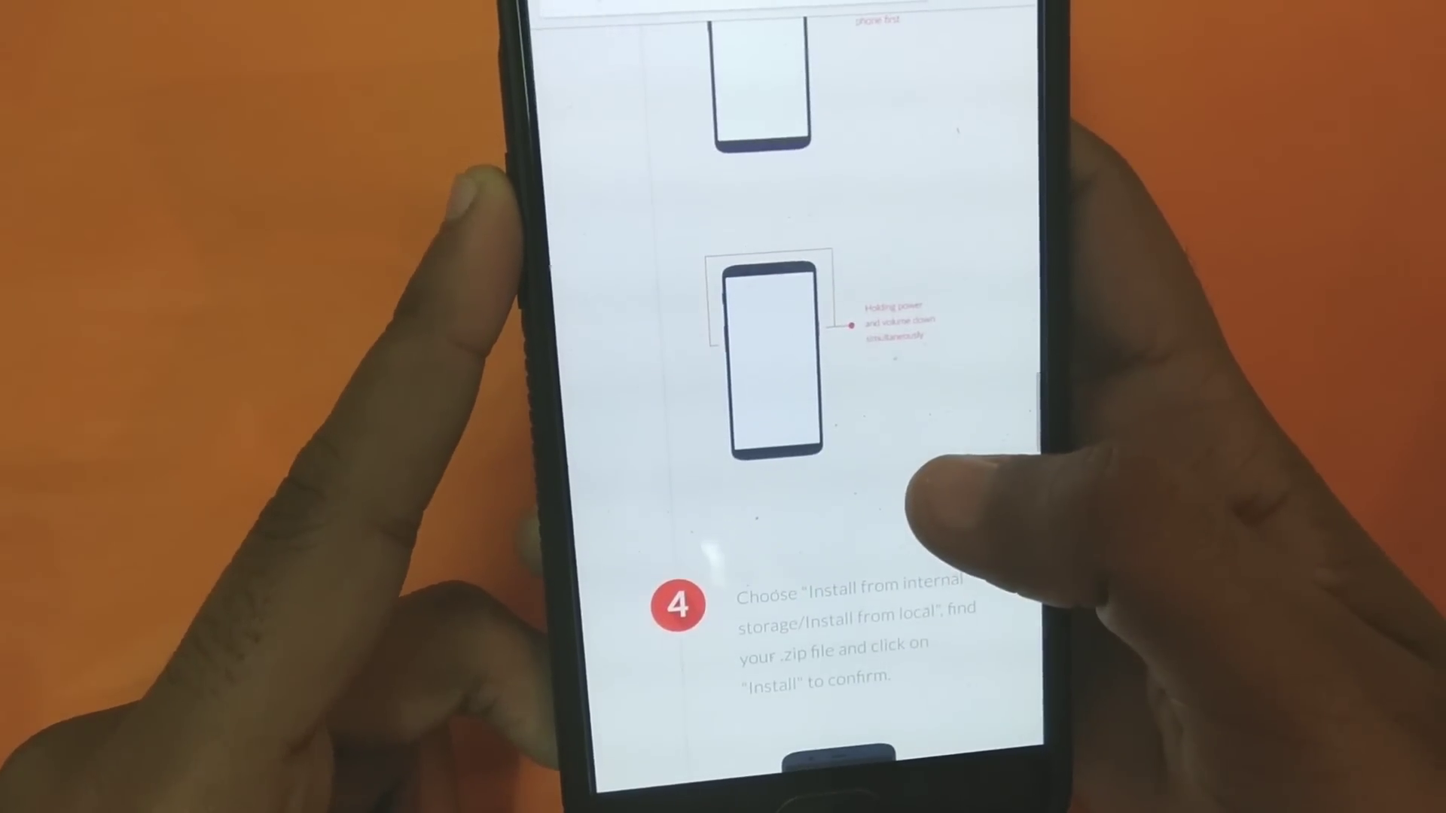
{"action": "scroll", "scroll_direction": "up", "scroll_amount": 3}
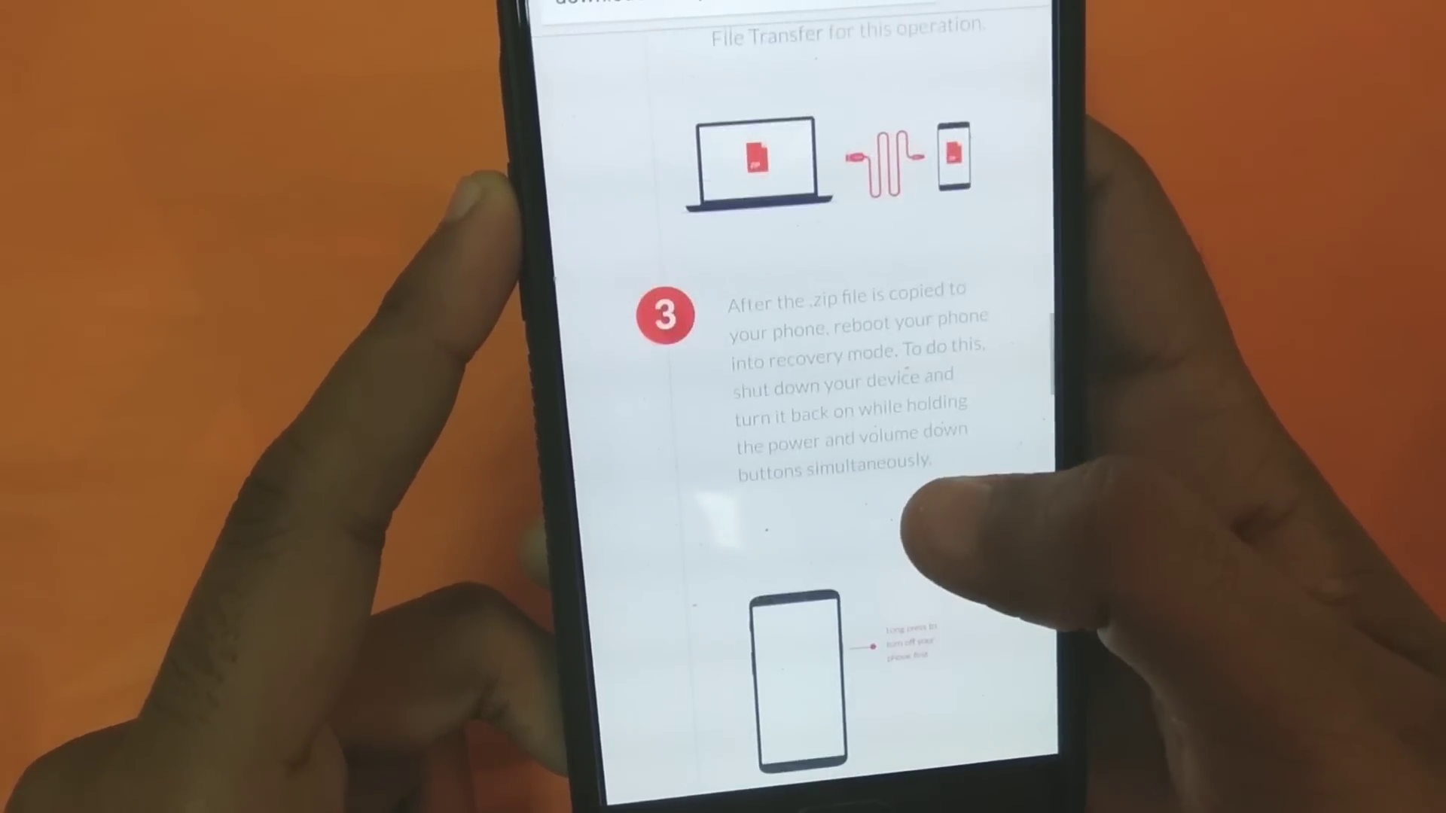